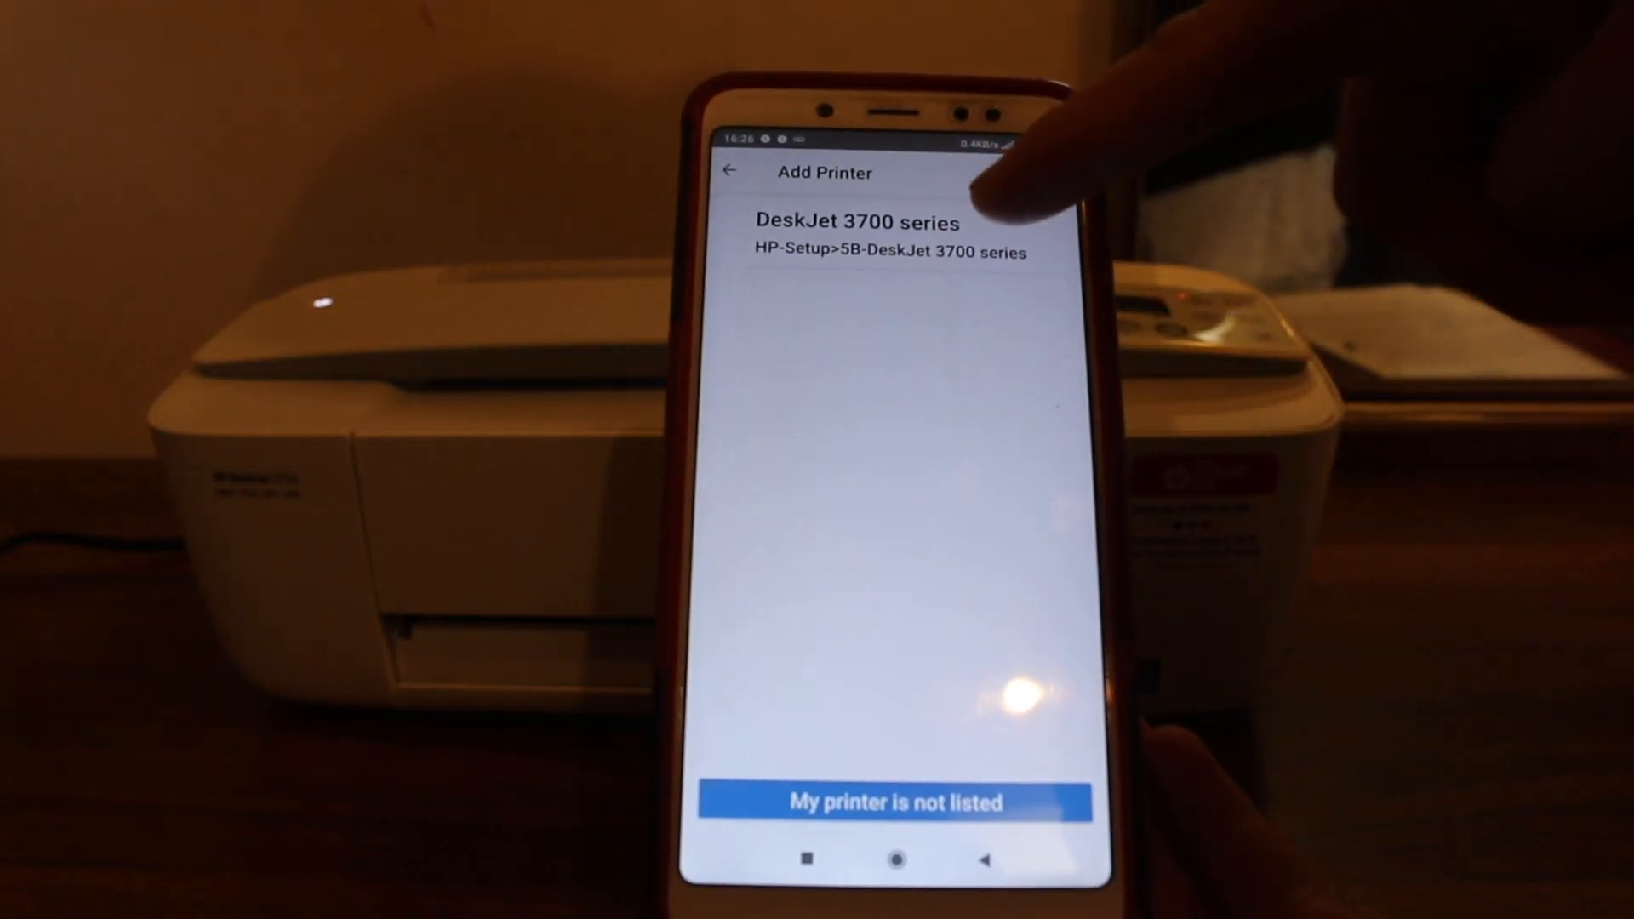
# - Select the DeskJet 3700 series printer from the Add Printer list
pyautogui.click(886, 235)
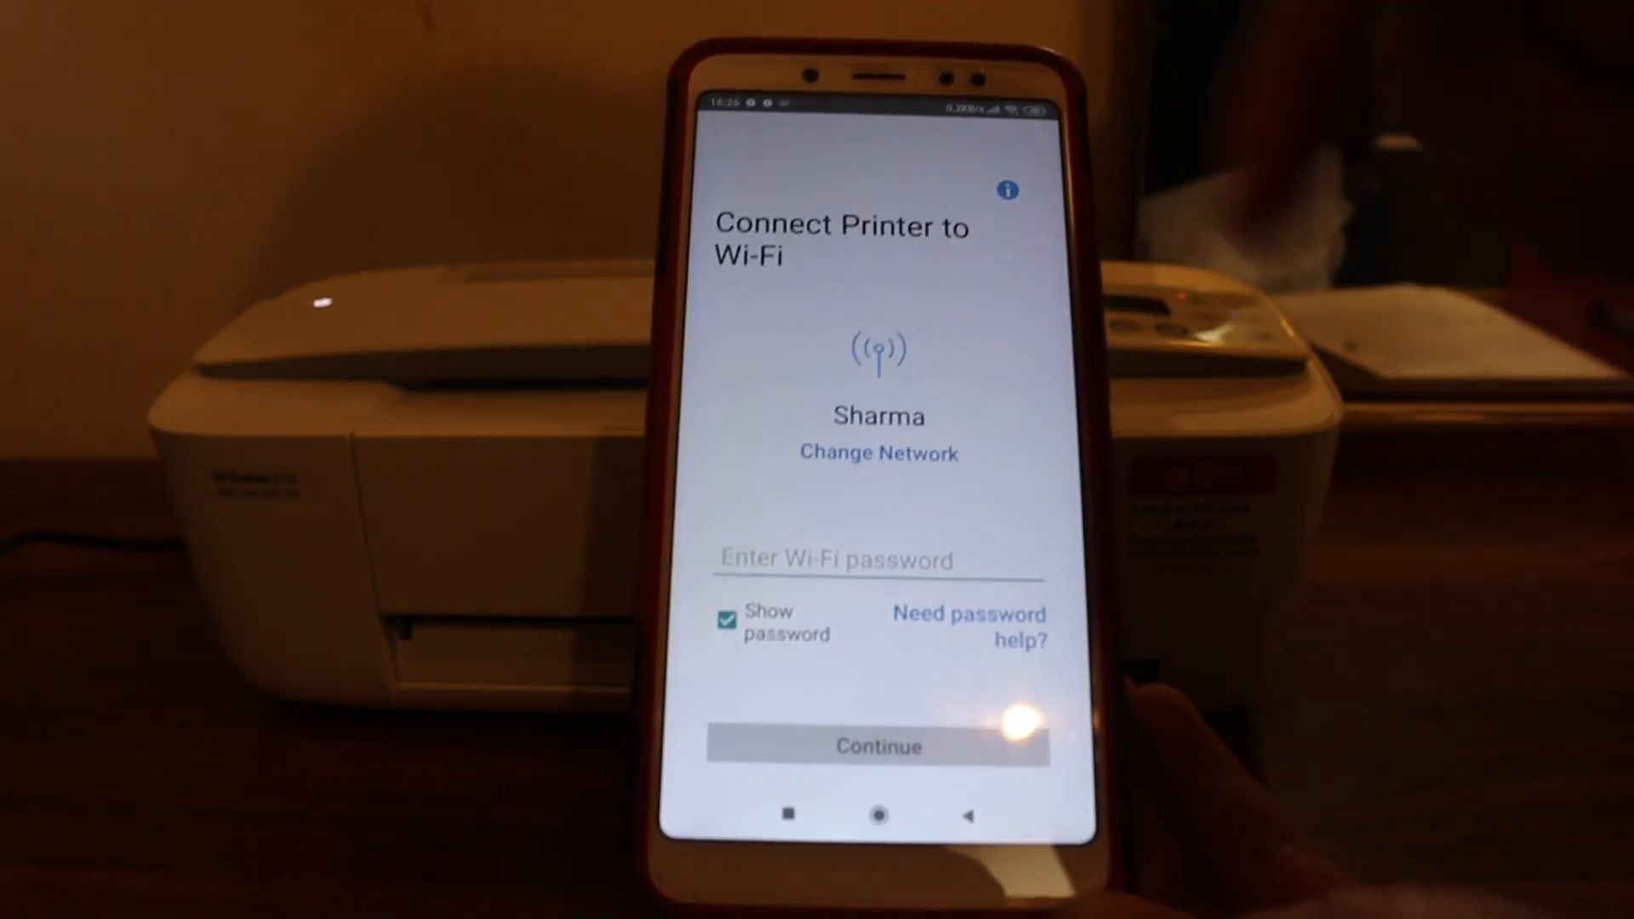